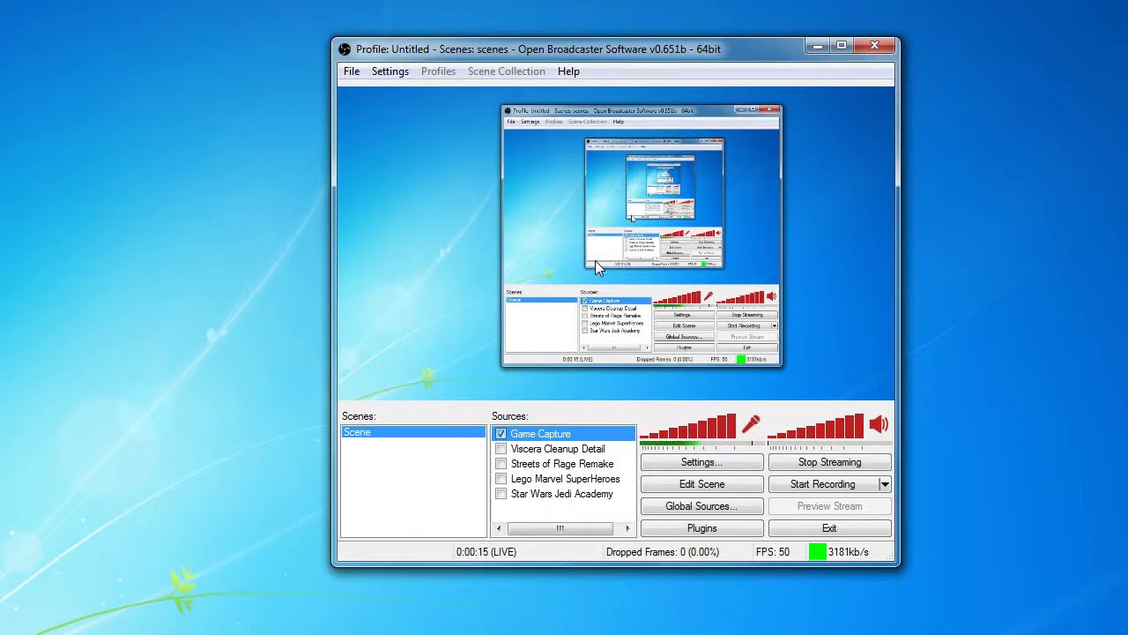
pyautogui.moveTo(564, 300)
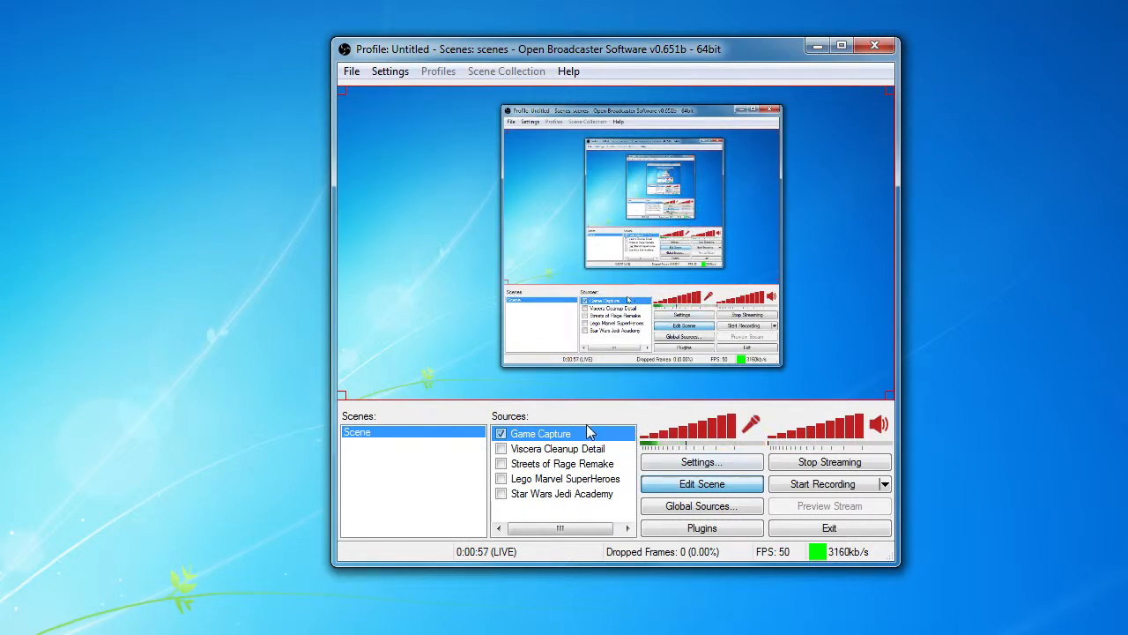
pyautogui.moveTo(617, 170)
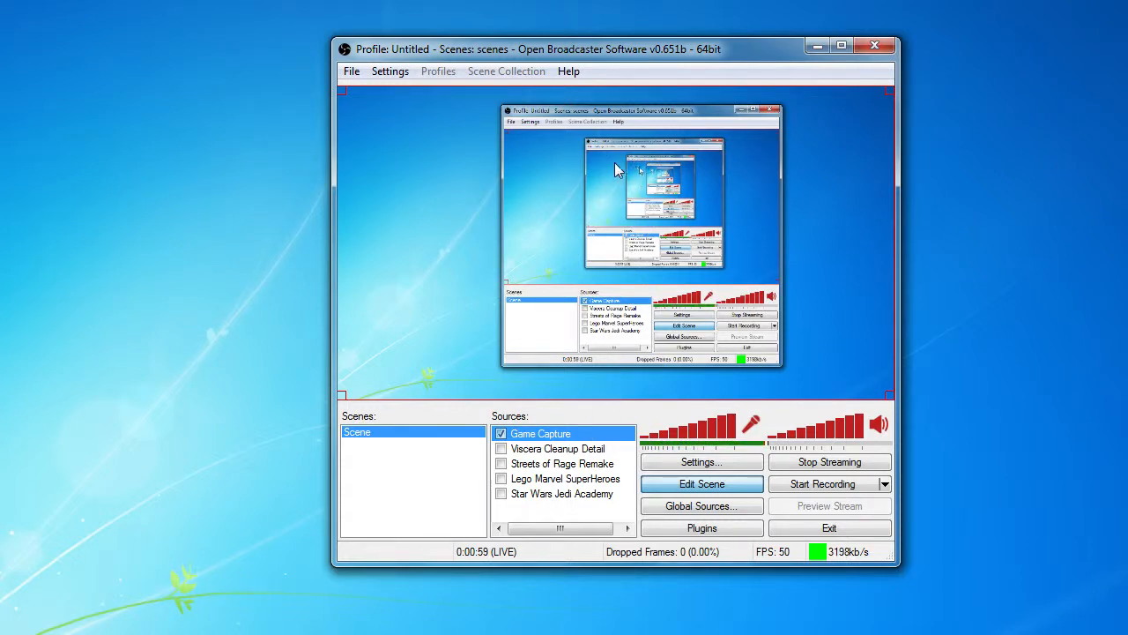
pyautogui.moveTo(679, 238)
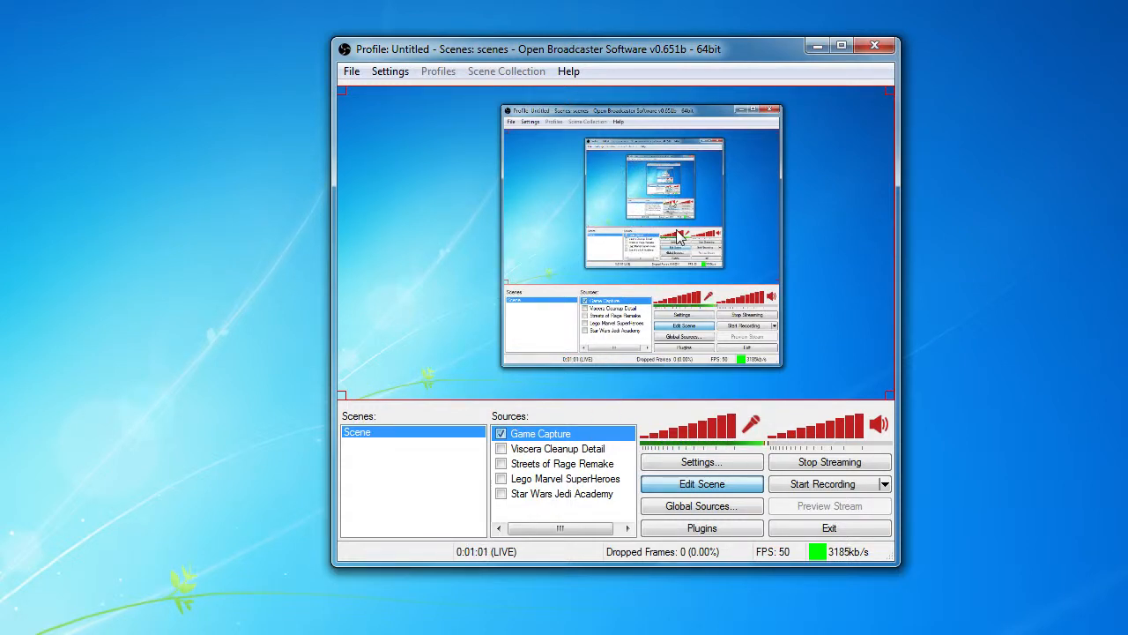
pyautogui.moveTo(720, 228)
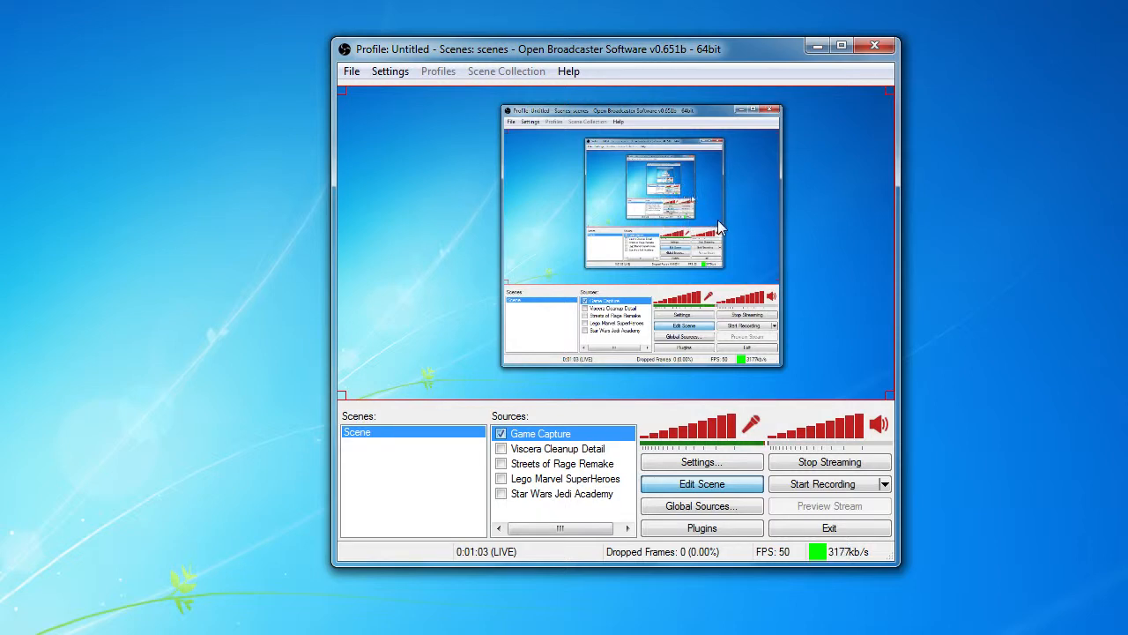
pyautogui.moveTo(723, 236)
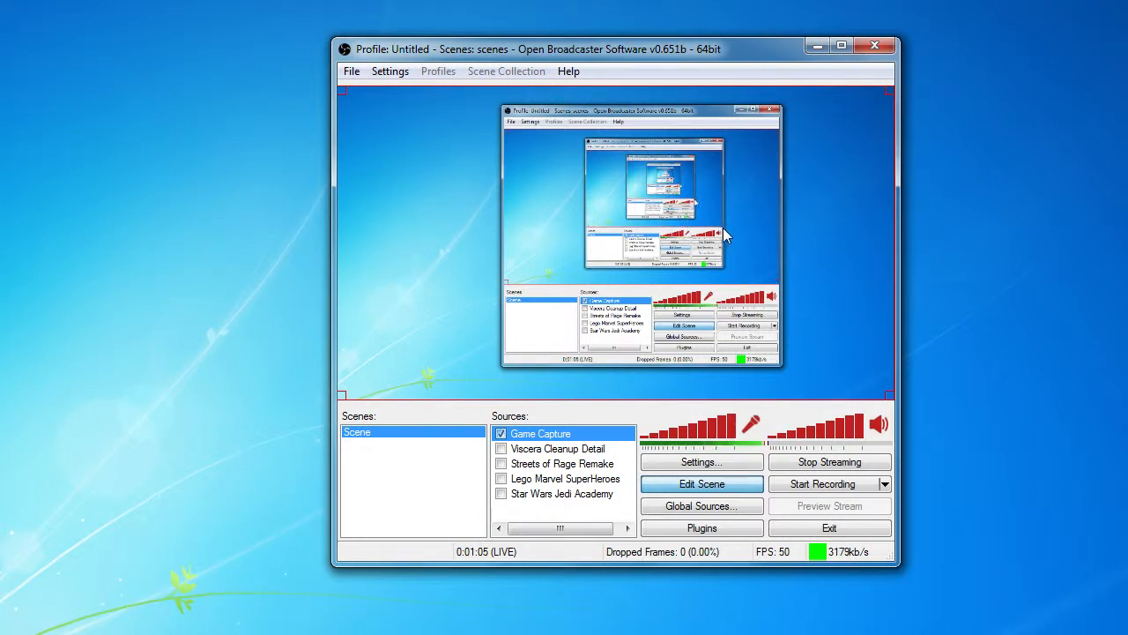
pyautogui.moveTo(692, 357)
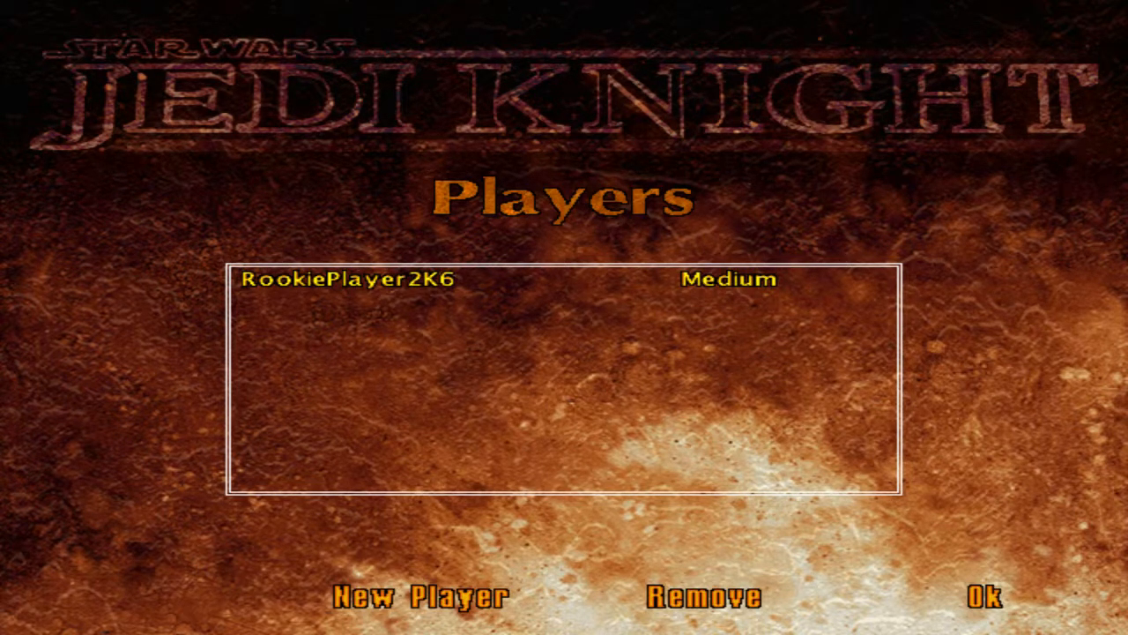
pyautogui.moveTo(669, 440)
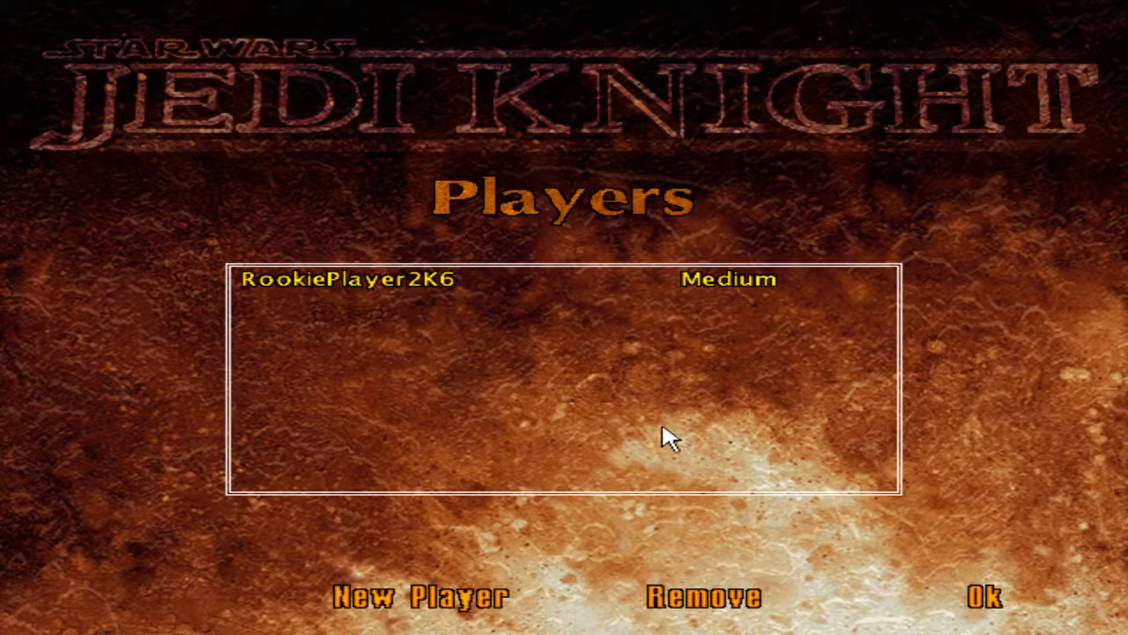
# Step: Start a new Jedi Knight single-player game, view the level, then abort to the main menu
pyautogui.click(981, 596)
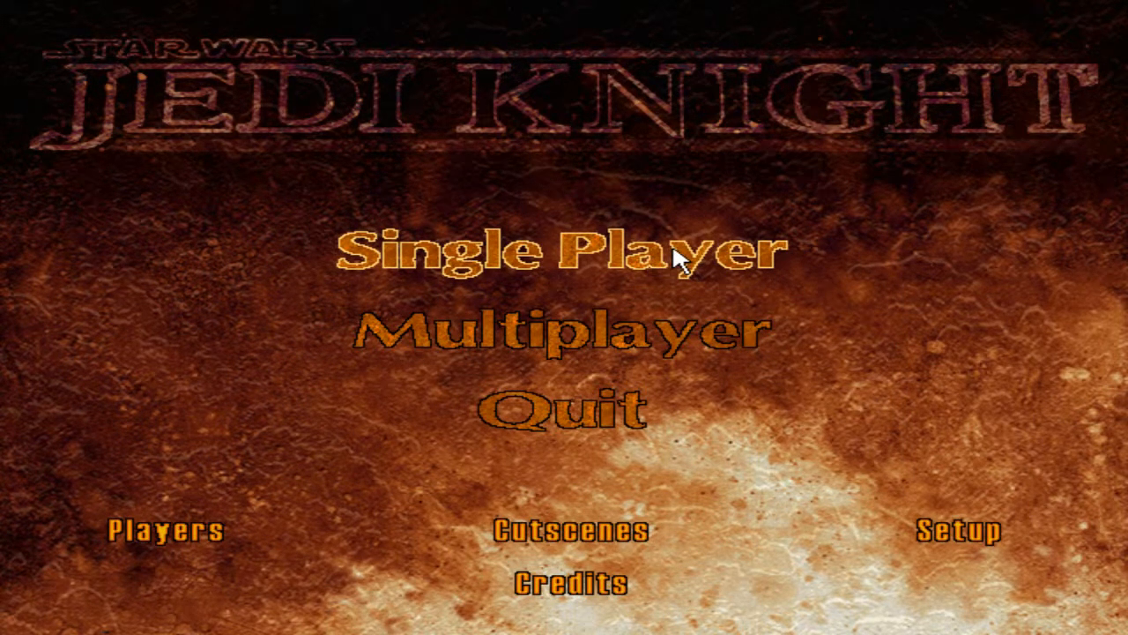
pyautogui.click(560, 253)
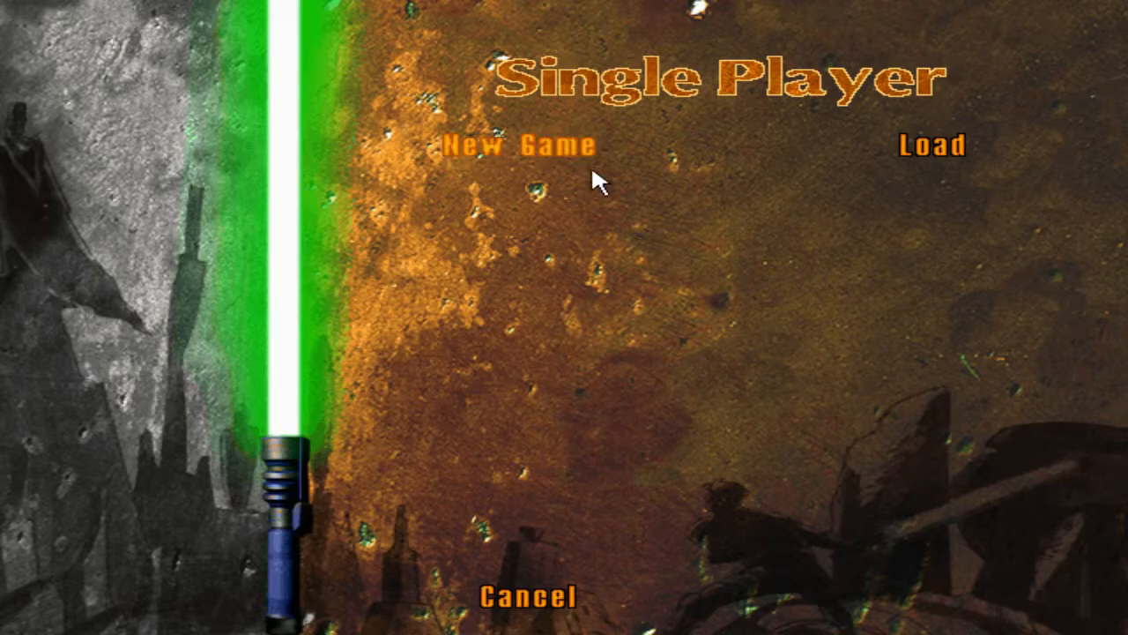
pyautogui.click(517, 144)
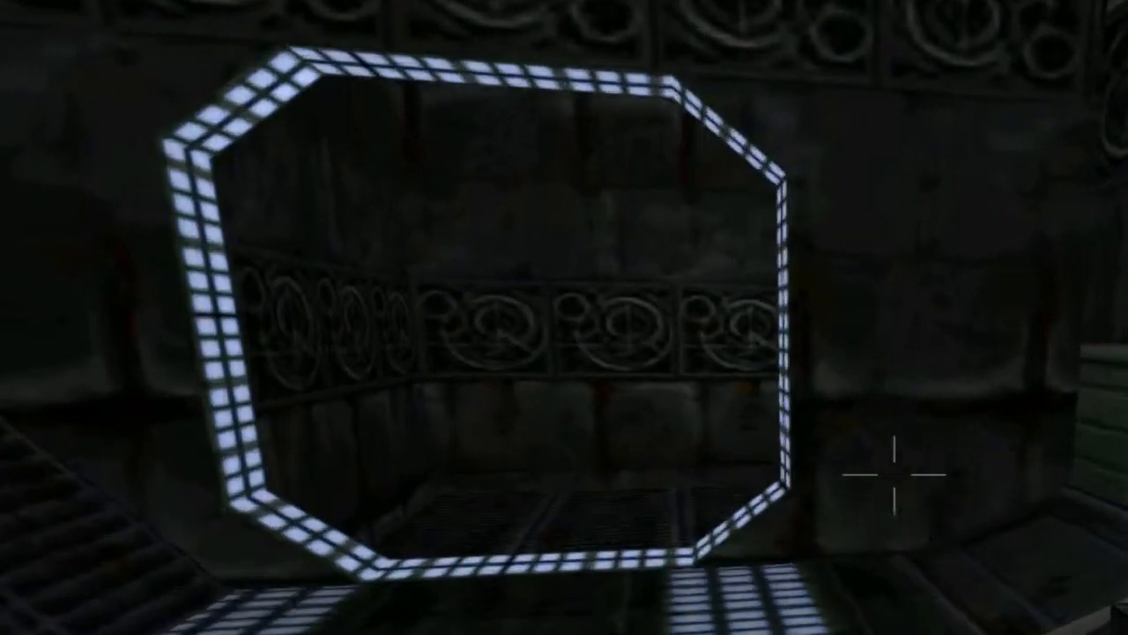
pyautogui.press('Escape')
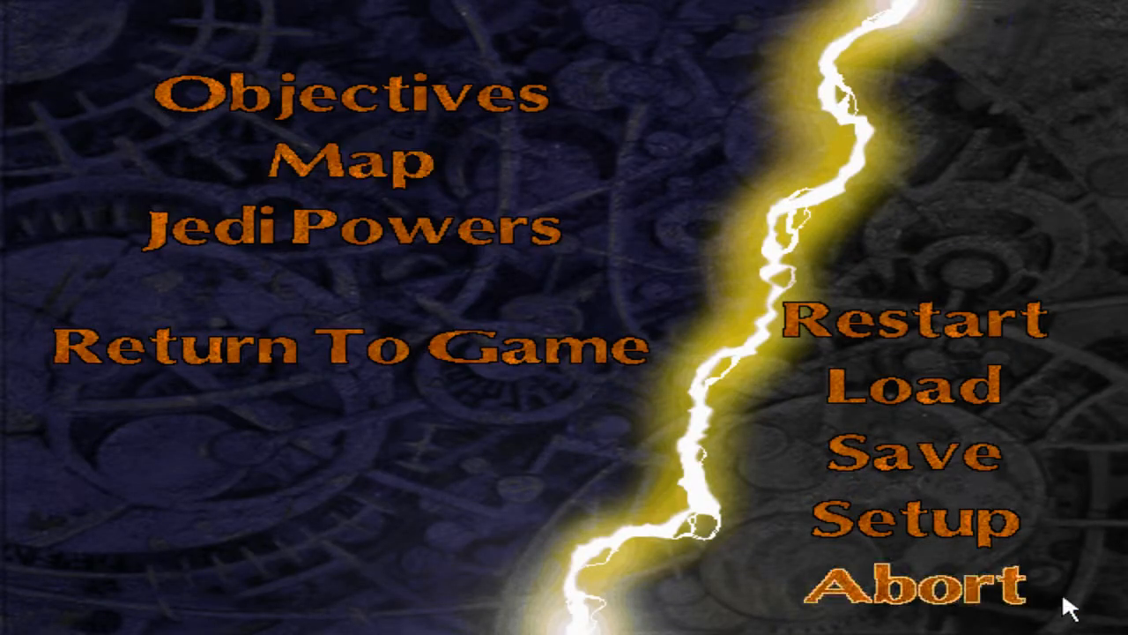
pyautogui.click(899, 603)
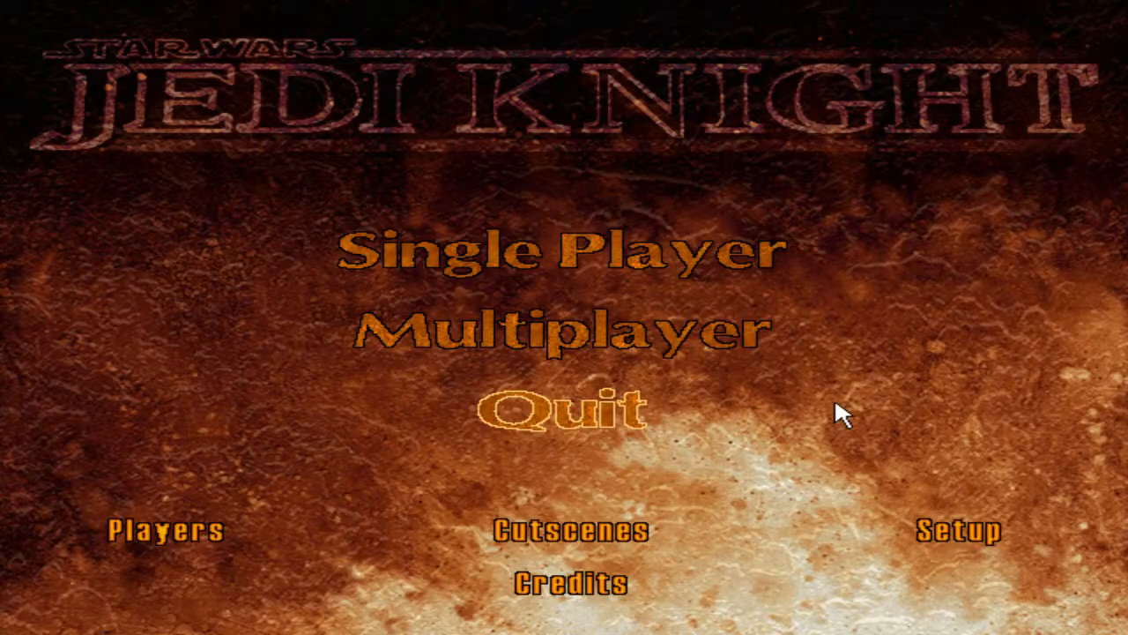
pyautogui.moveTo(643, 427)
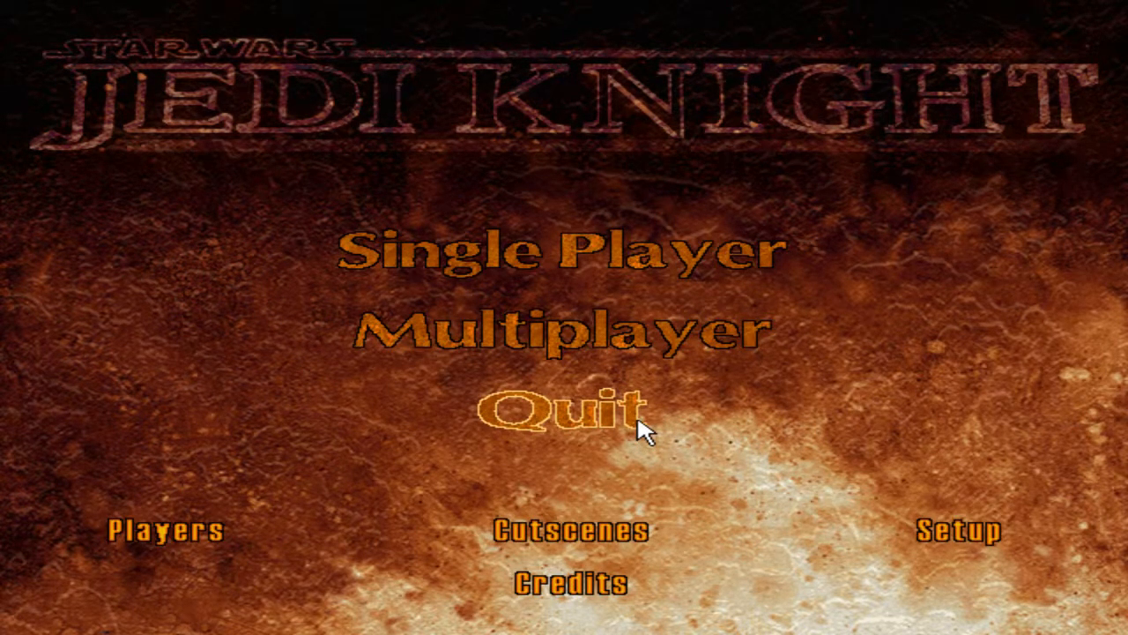
pyautogui.click(158, 530)
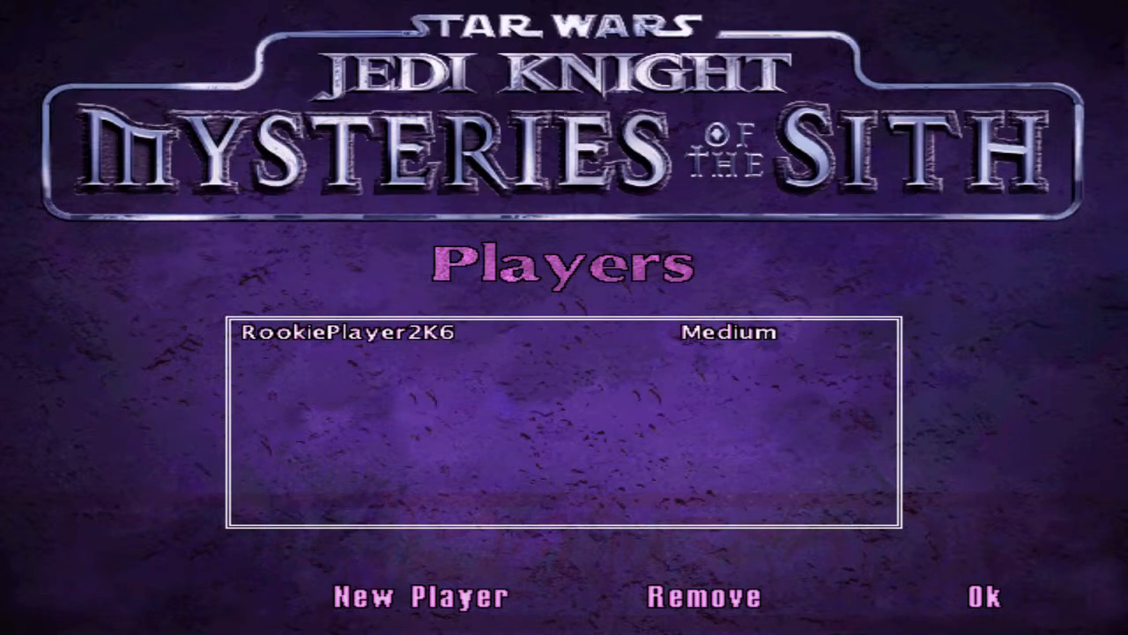
pyautogui.moveTo(621, 344)
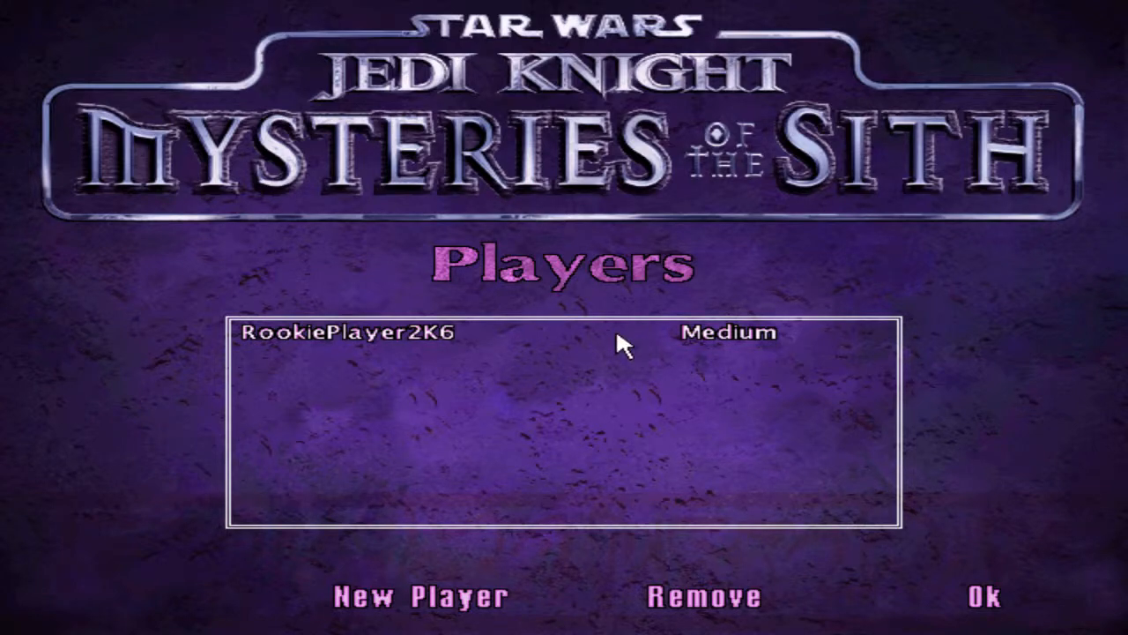
# Step: Start a new Mysteries of the Sith single-player game and bring up its in-game menu
pyautogui.click(981, 595)
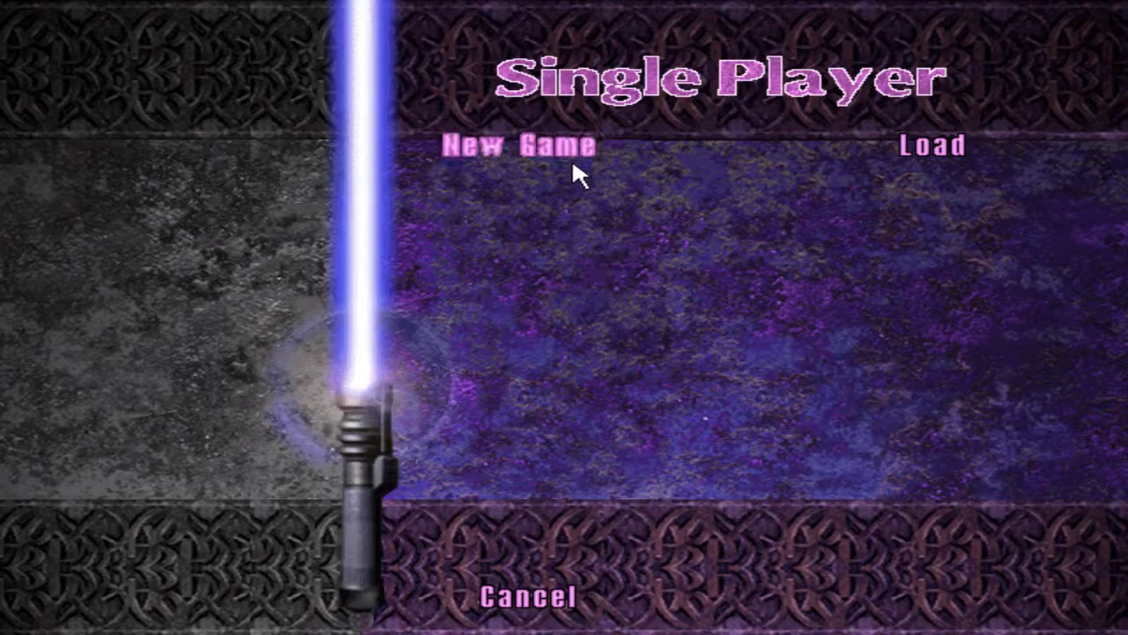
pyautogui.click(519, 145)
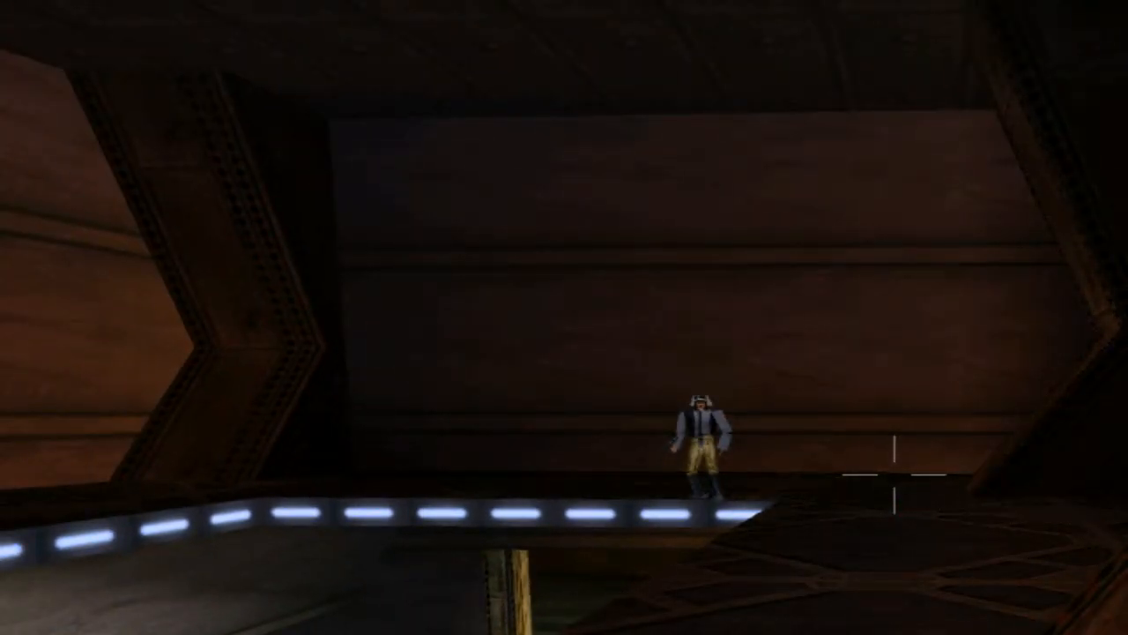
pyautogui.press('Escape')
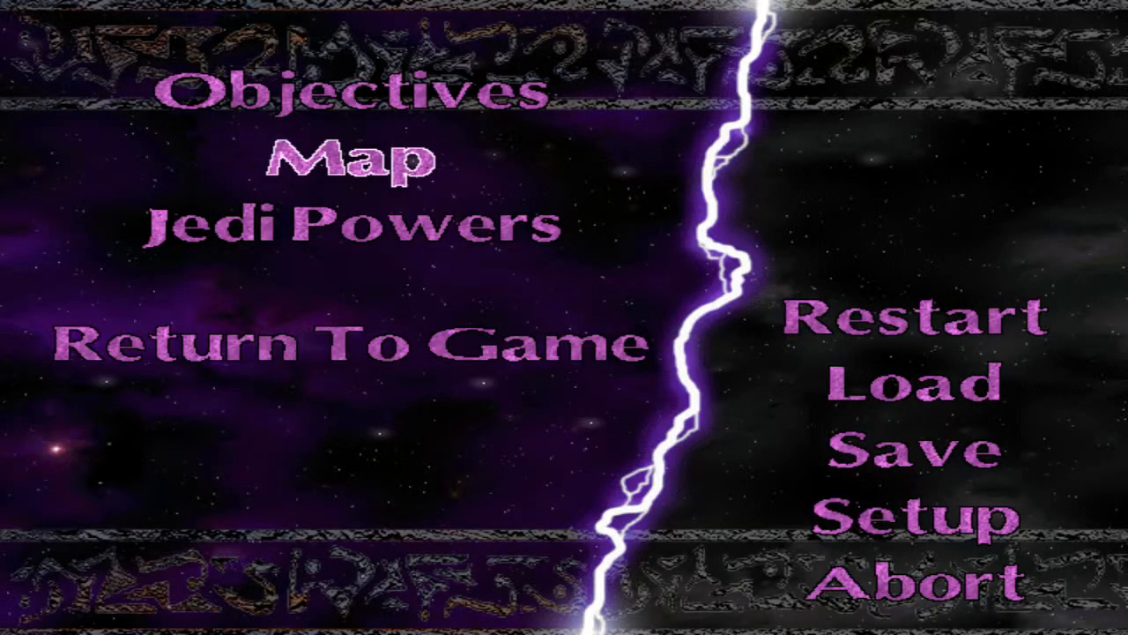
pyautogui.moveTo(890, 586)
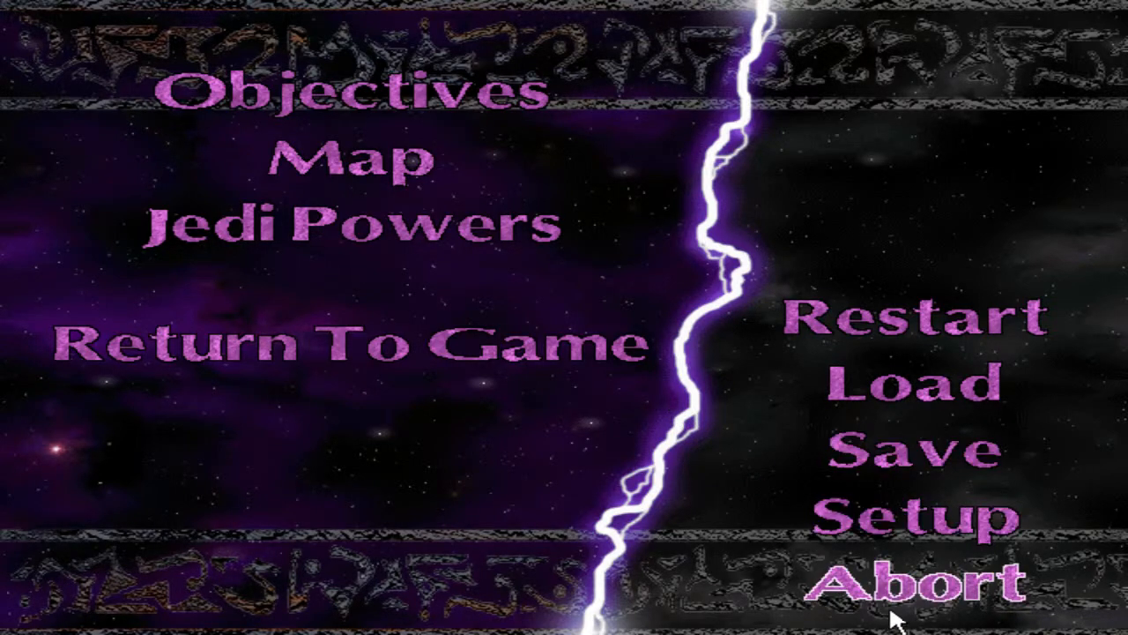